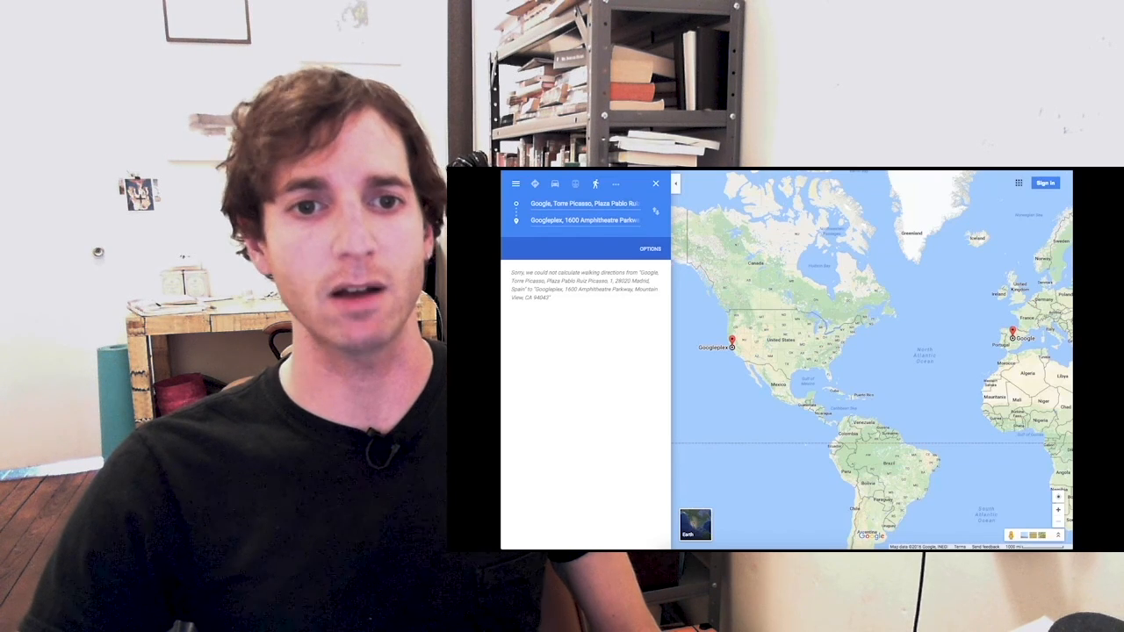
Switch the Madrid-to-Googleplex directions to the flight option, showing a ~14 h 30 min Atlantic route.
{"action": "left_click", "coordinate": [533, 185]}
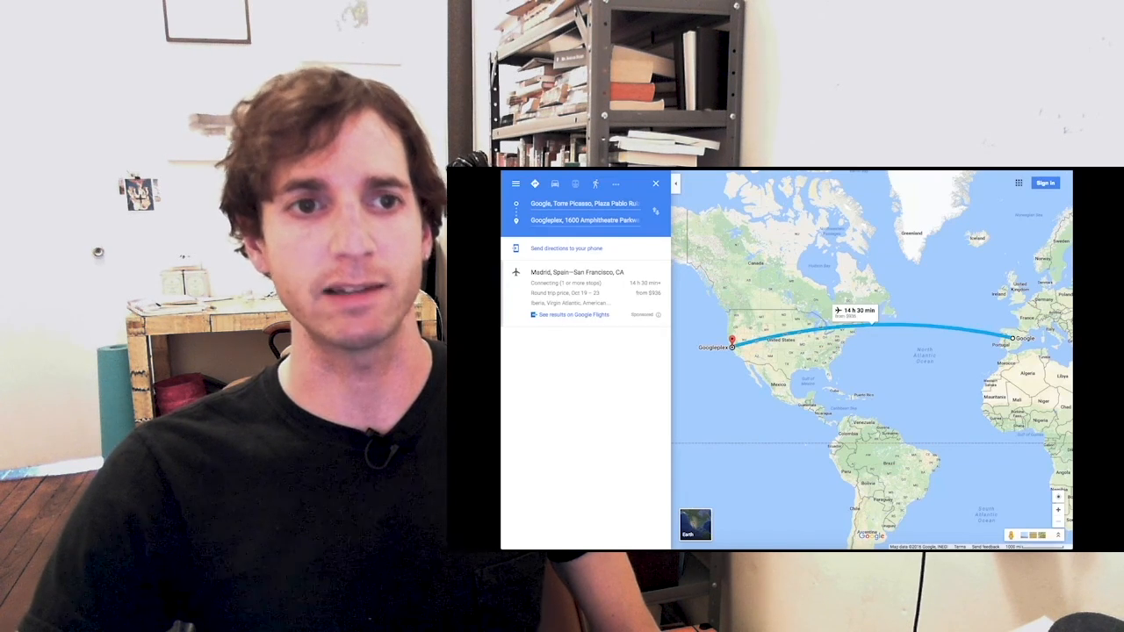